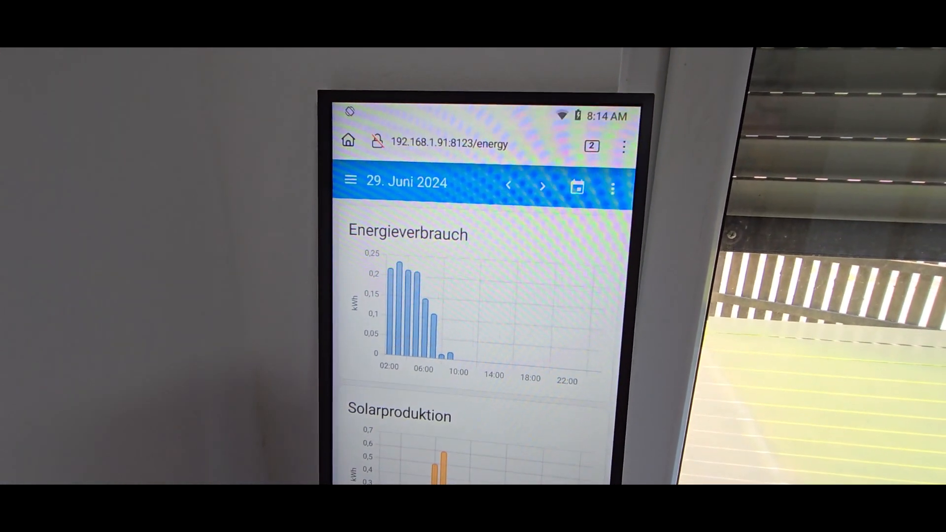
# - Switch from the energy charts to the Sensors dashboard showing room humidity and temperatures
pyautogui.scroll(-3)
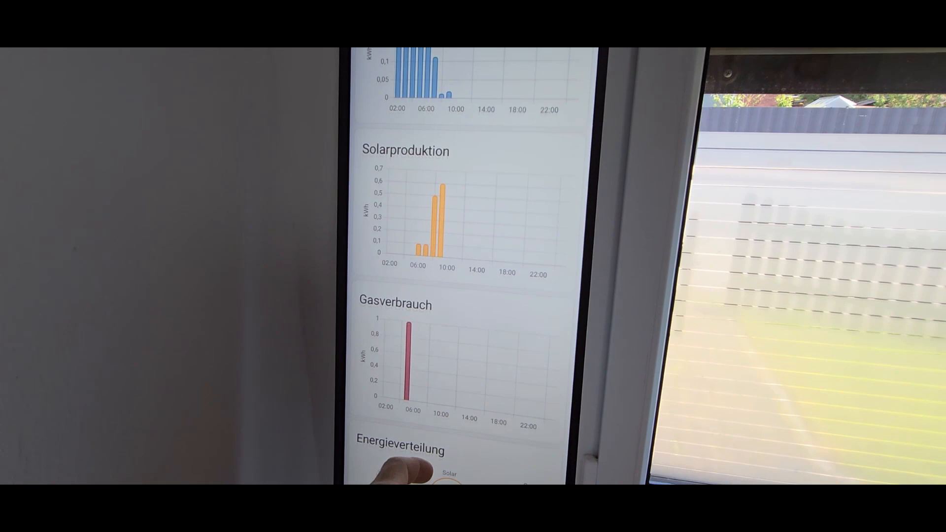
pyautogui.scroll(-3)
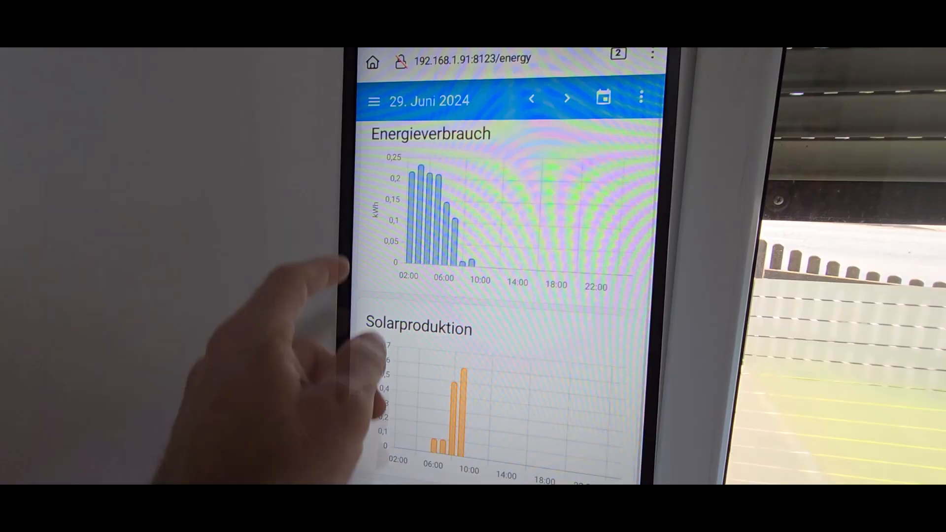
pyautogui.click(374, 100)
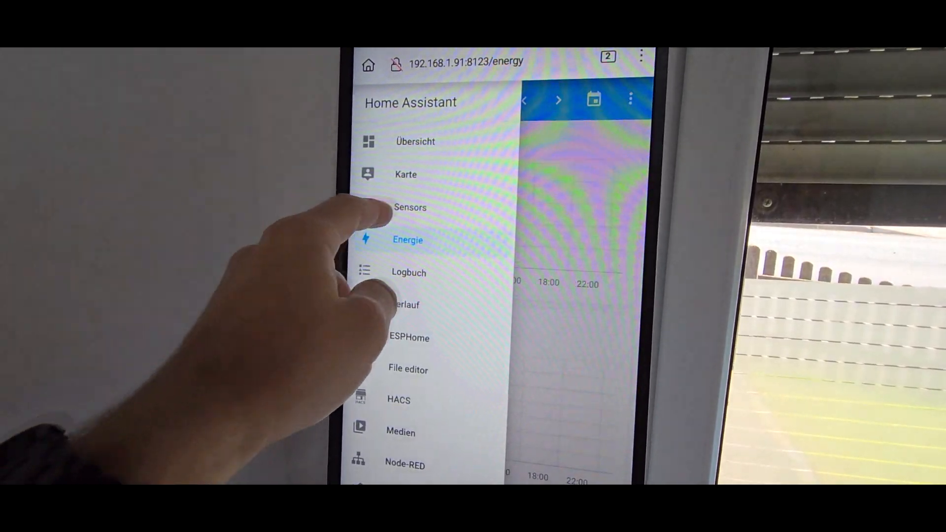
pyautogui.click(411, 207)
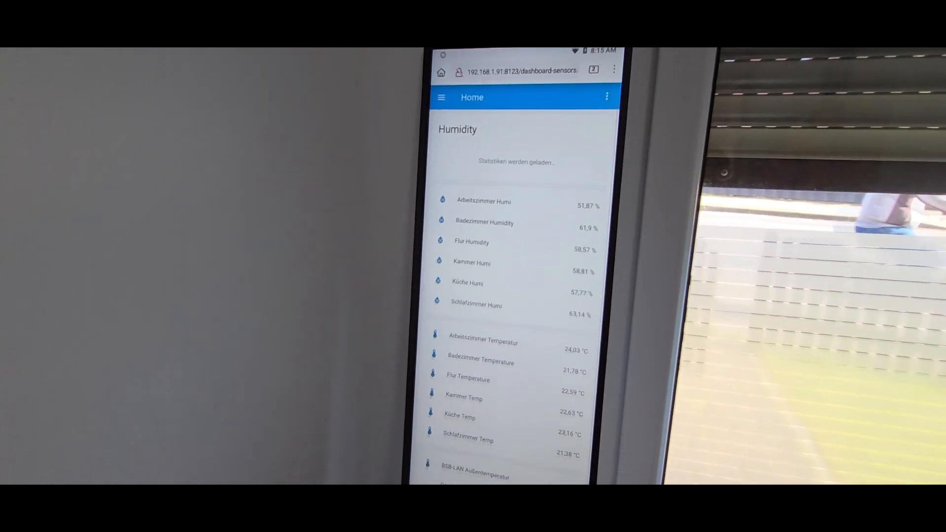